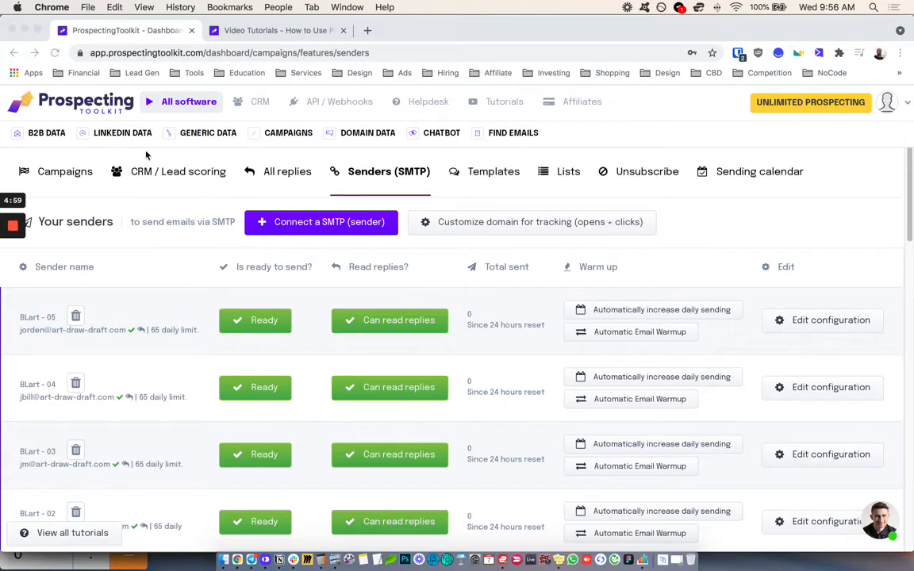
Switch to the 'All software' dashboard and reveal the CAMPAIGNS dropdown entries
{"action": "left_click", "coordinate": [189, 101]}
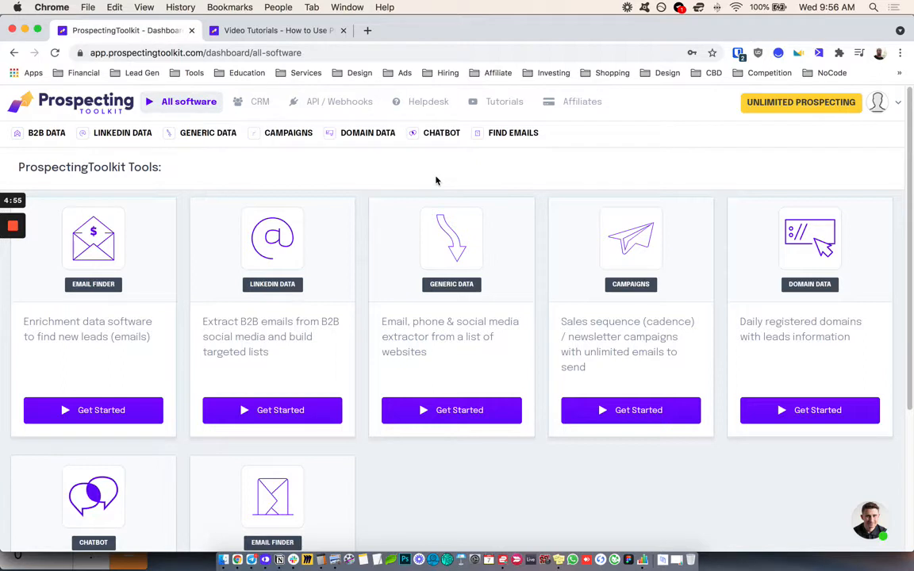
{"action": "mouse_move", "coordinate": [336, 178]}
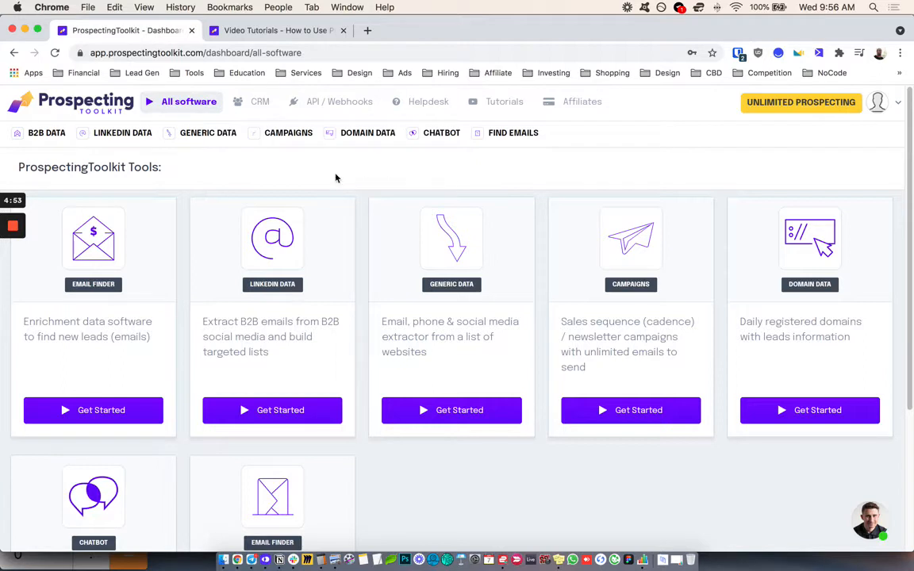
{"action": "left_click", "coordinate": [288, 133]}
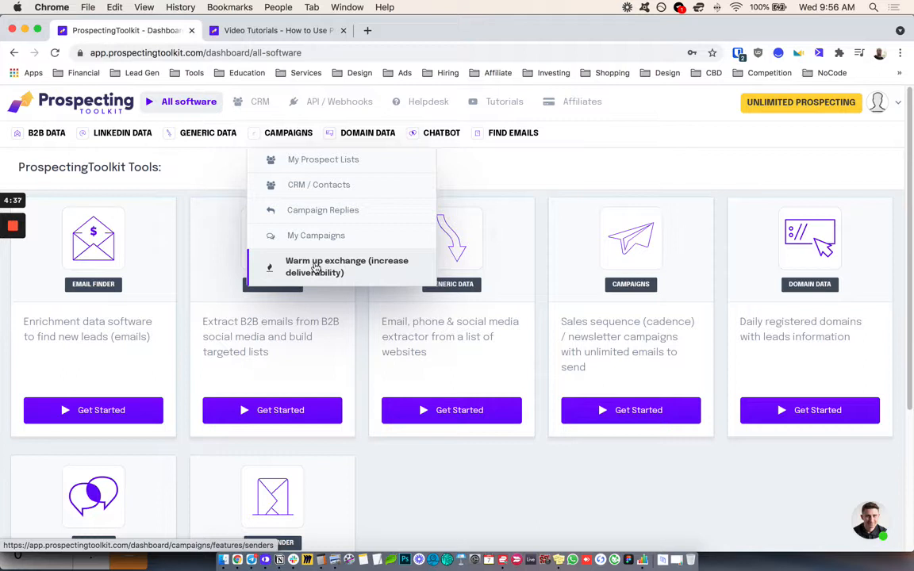
{"action": "mouse_move", "coordinate": [307, 266]}
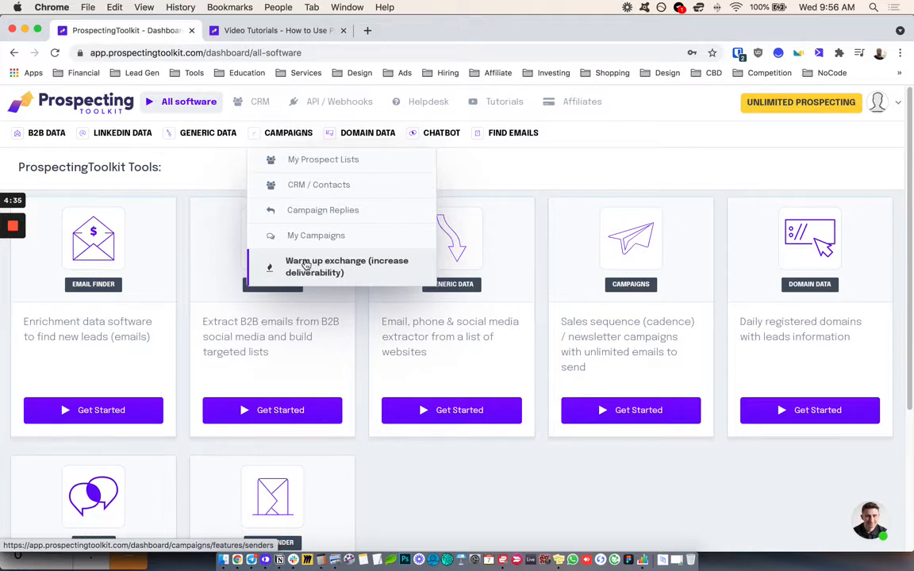
{"action": "mouse_move", "coordinate": [291, 132]}
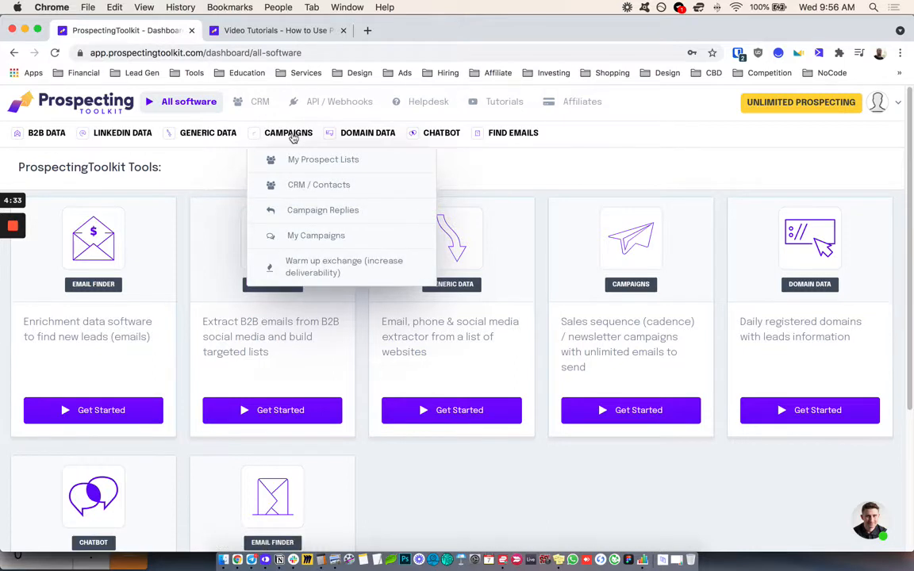
{"action": "mouse_move", "coordinate": [319, 274]}
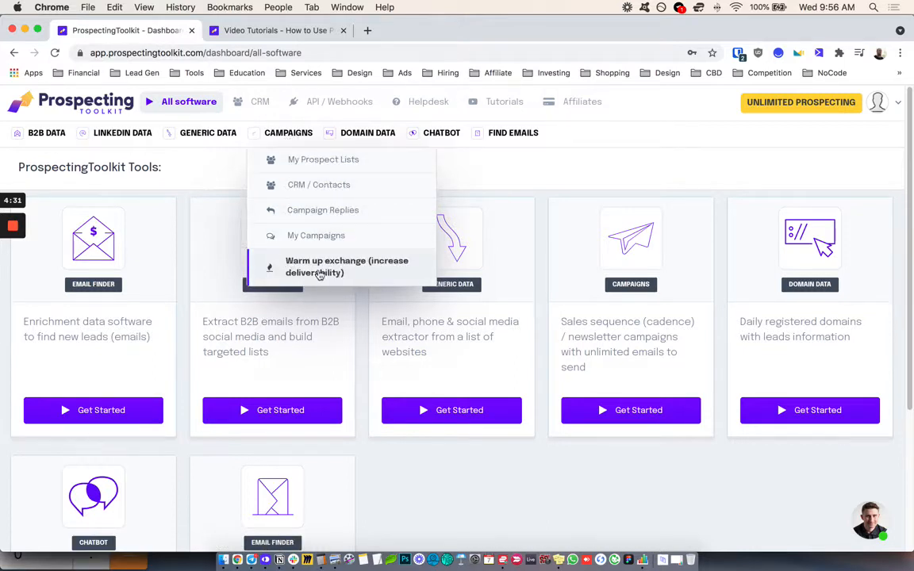
Open 'Warm up exchange (increase deliverability)' and scroll through the Senders (SMTP) list
{"action": "left_click", "coordinate": [347, 267]}
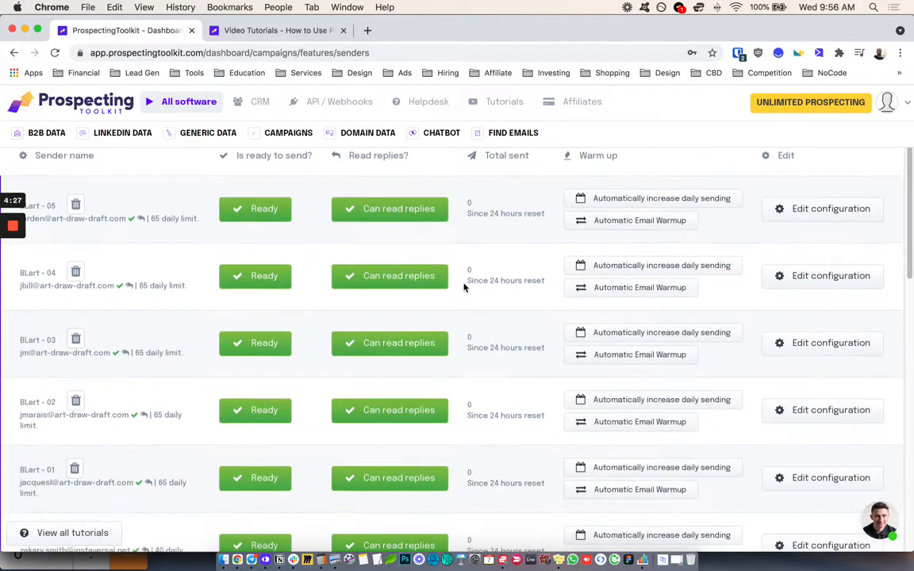
{"action": "scroll", "scroll_direction": "down", "scroll_amount": 3}
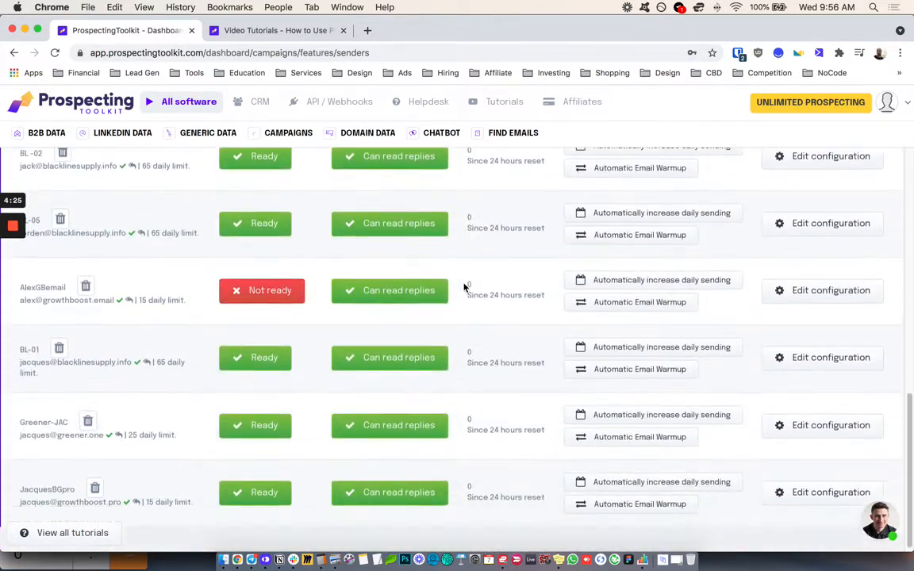
{"action": "scroll", "scroll_direction": "down", "scroll_amount": 3}
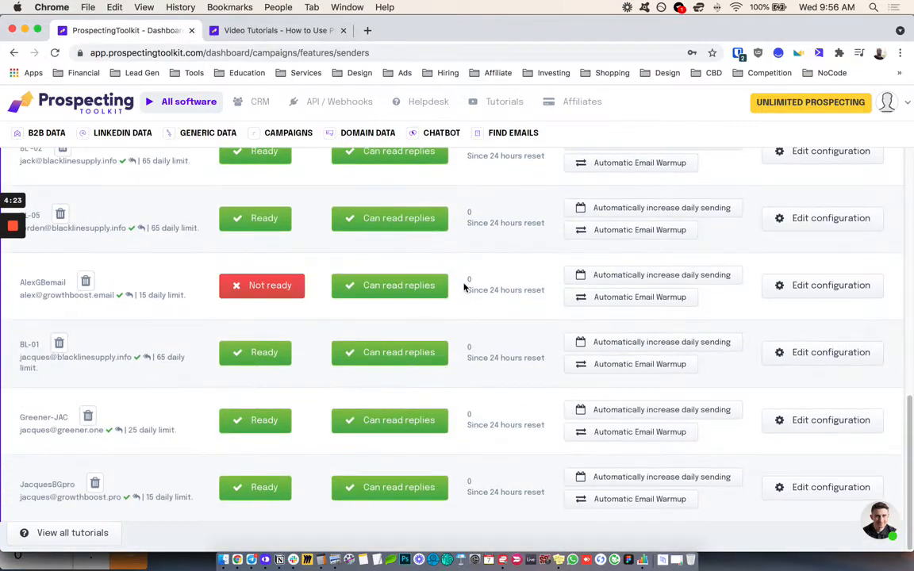
{"action": "scroll", "scroll_direction": "down", "scroll_amount": 3}
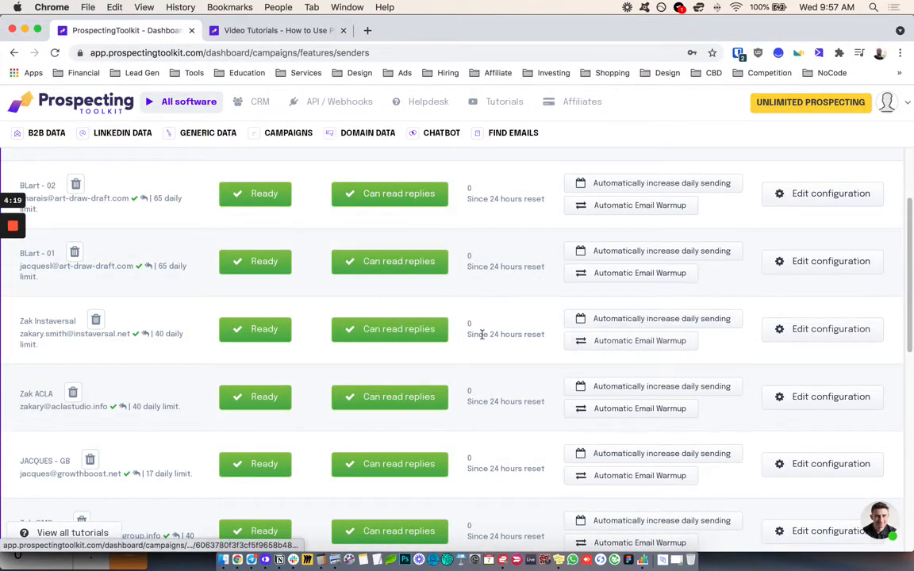
{"action": "mouse_move", "coordinate": [14, 327]}
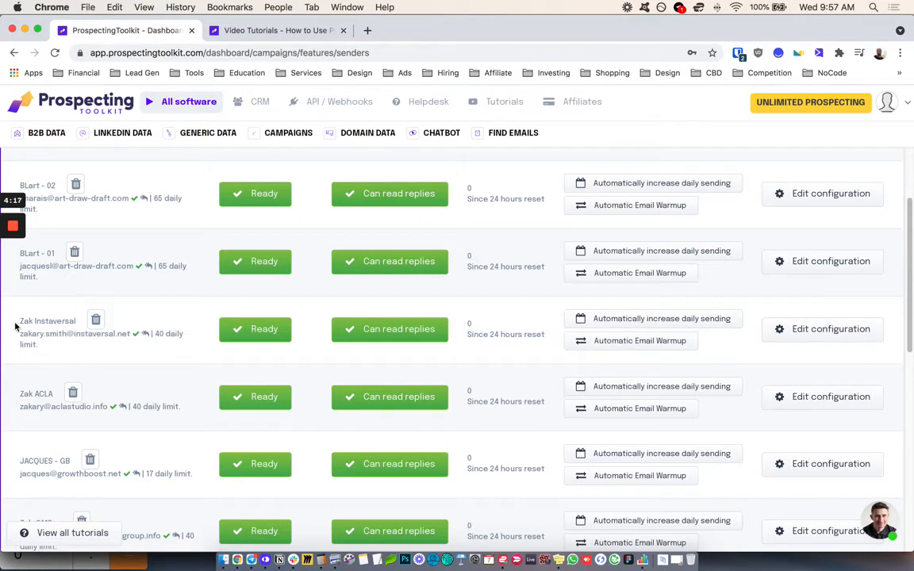
{"action": "mouse_move", "coordinate": [608, 341]}
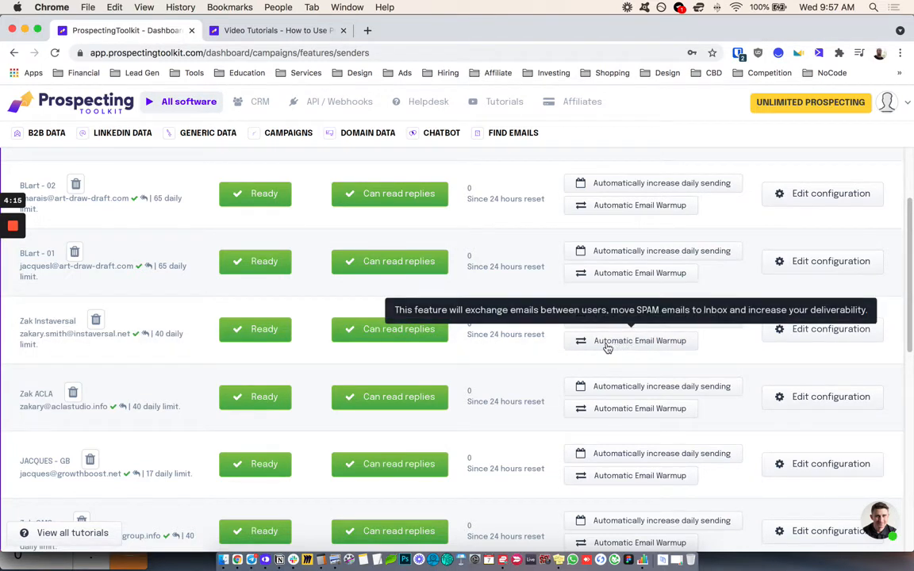
{"action": "mouse_move", "coordinate": [653, 323]}
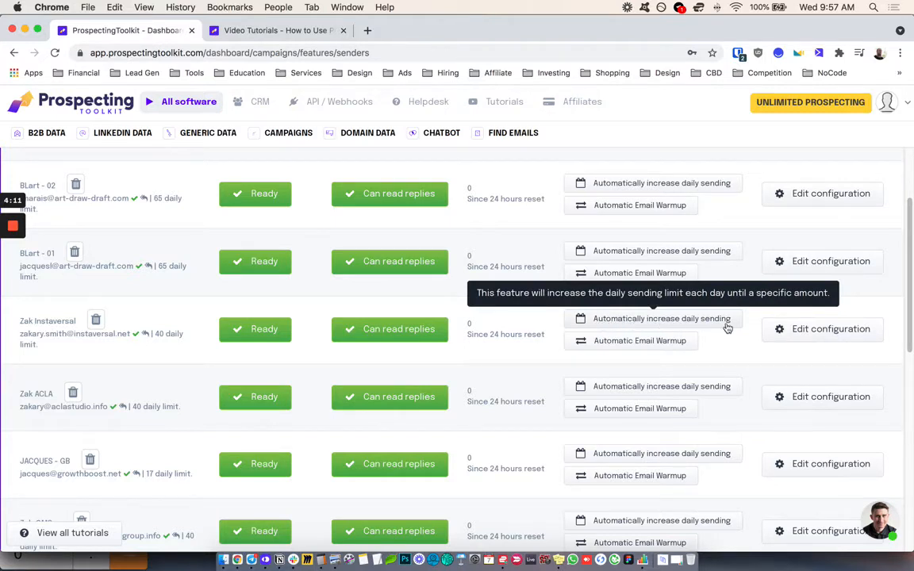
{"action": "mouse_move", "coordinate": [437, 178]}
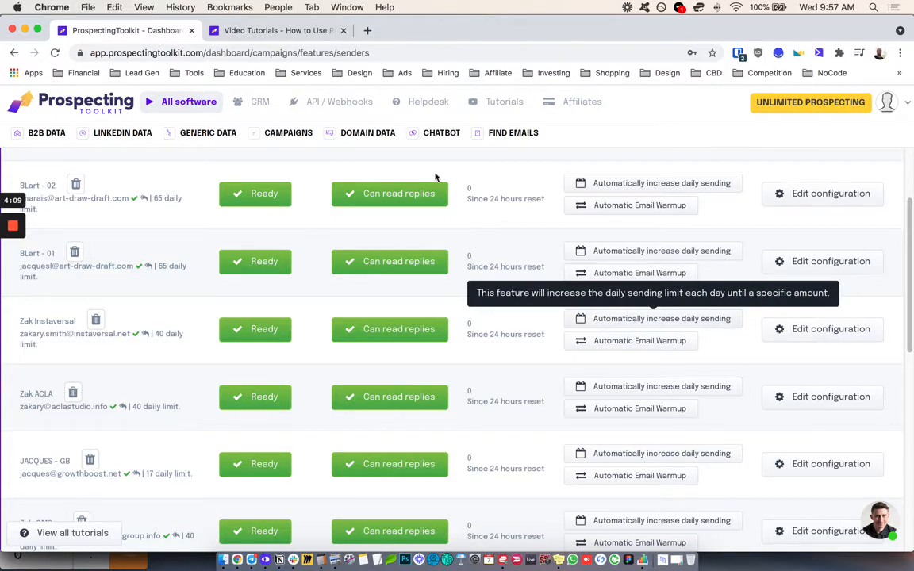
{"action": "mouse_move", "coordinate": [501, 345]}
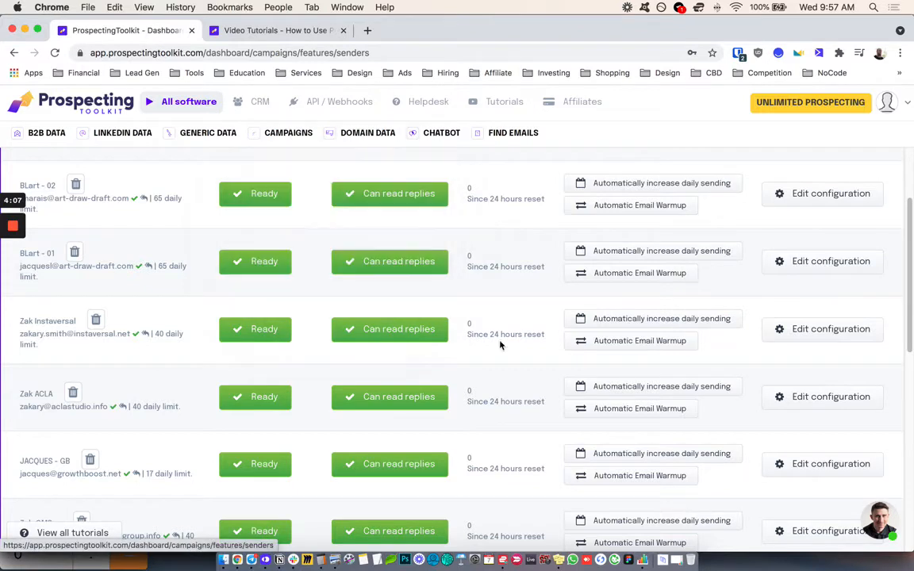
{"action": "mouse_move", "coordinate": [633, 320]}
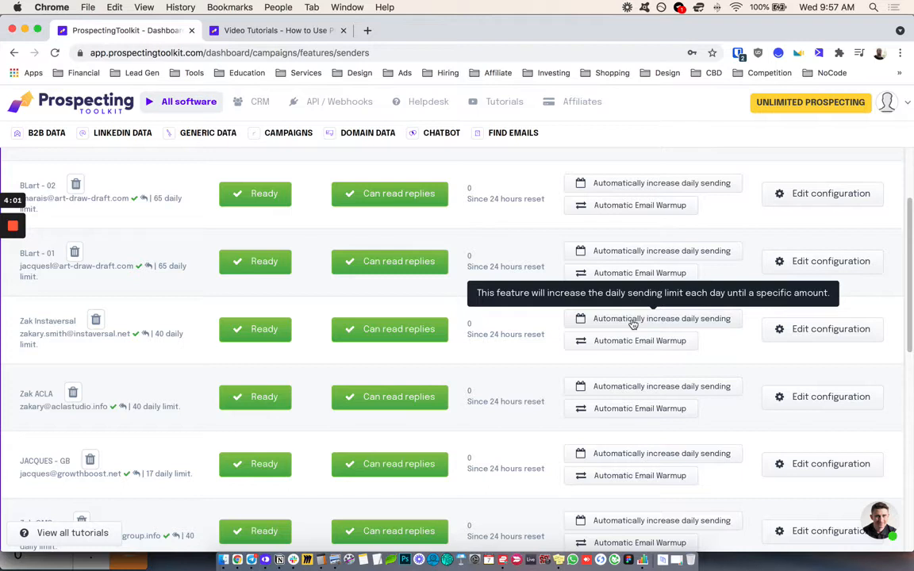
{"action": "mouse_move", "coordinate": [646, 318]}
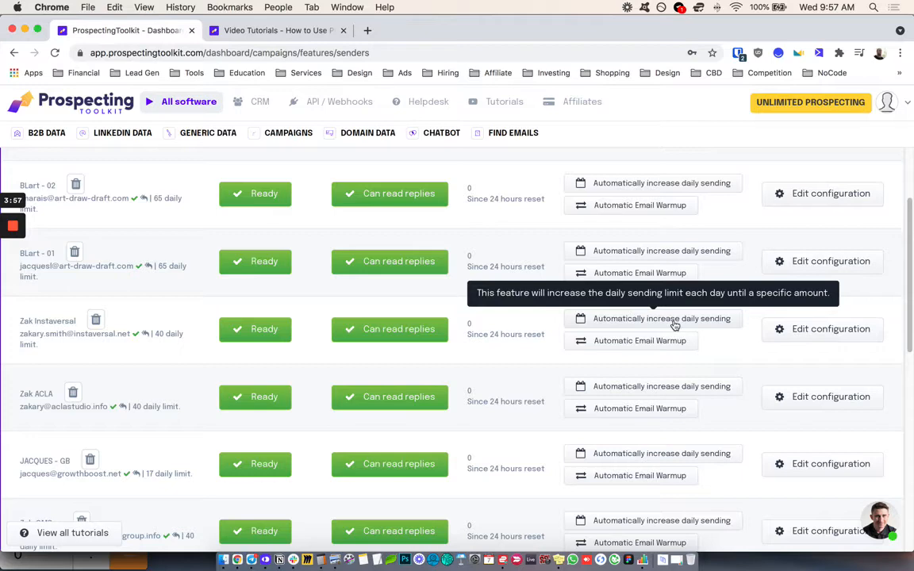
{"action": "mouse_move", "coordinate": [653, 342]}
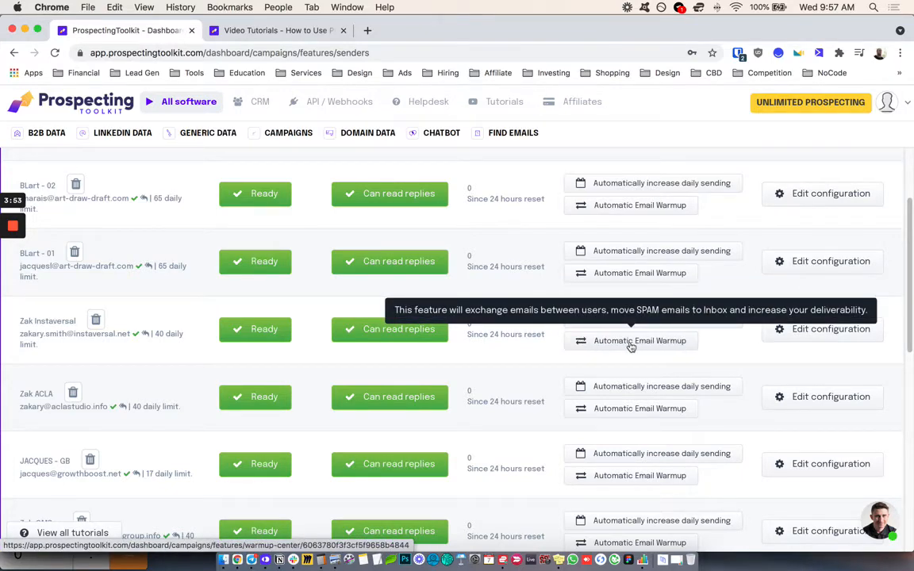
Open Zak Instaversal's Automatic Email Warmup and scroll down to the Configuration and stats panels
{"action": "left_click", "coordinate": [640, 340]}
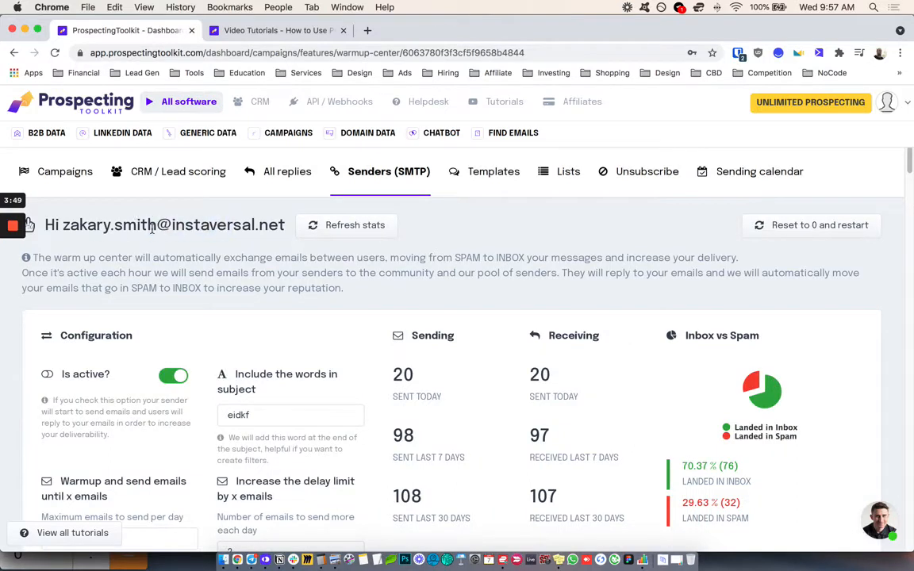
{"action": "scroll", "scroll_direction": "down", "scroll_amount": 3}
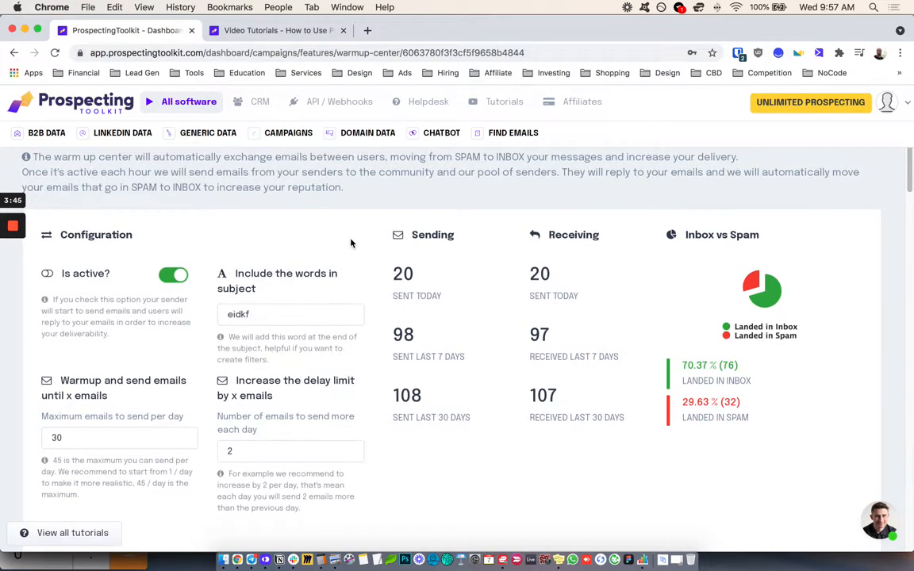
{"action": "scroll", "scroll_direction": "down", "scroll_amount": 3}
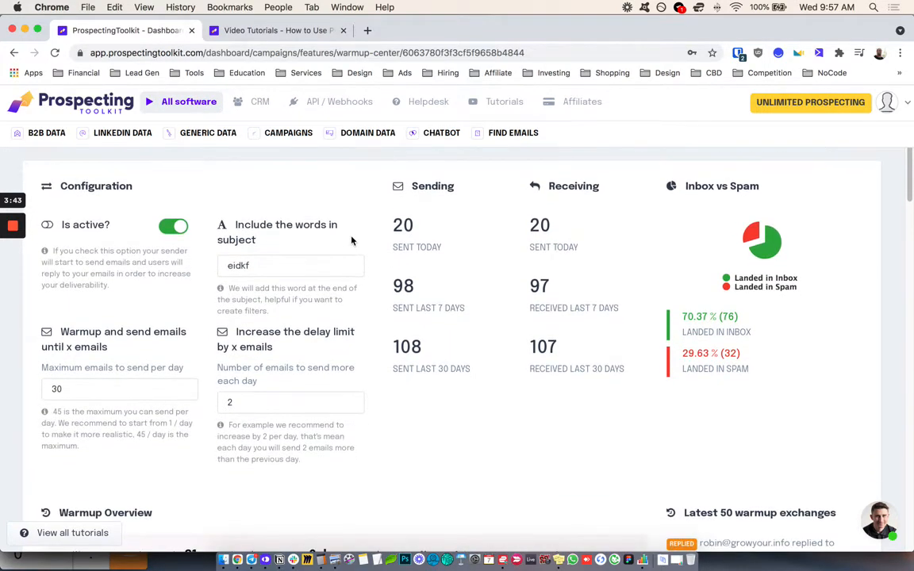
{"action": "scroll", "scroll_direction": "down", "scroll_amount": 3}
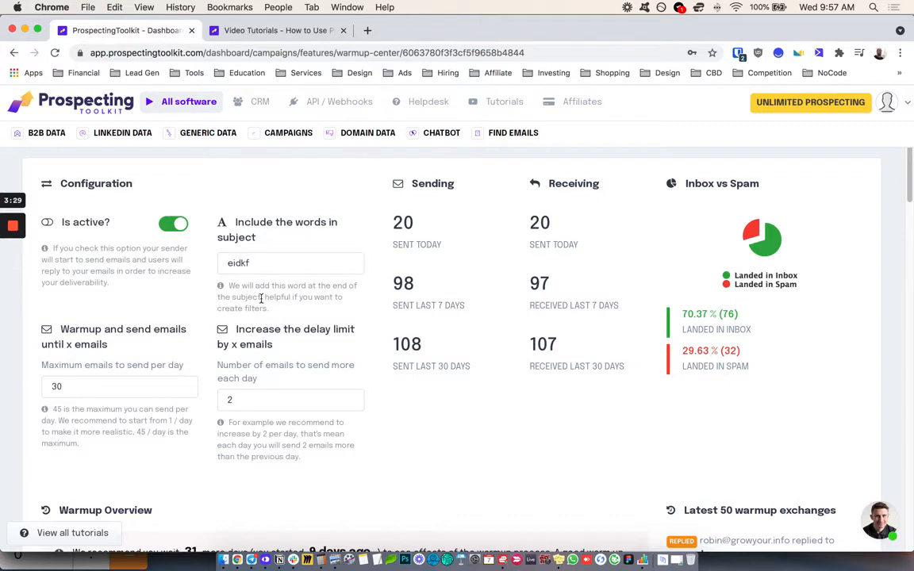
{"action": "mouse_move", "coordinate": [264, 308]}
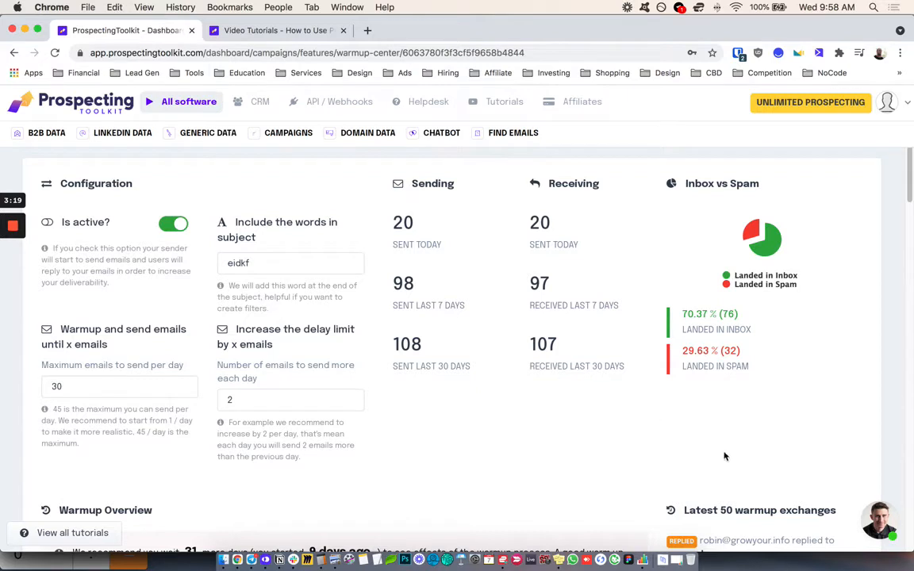
{"action": "mouse_move", "coordinate": [272, 309]}
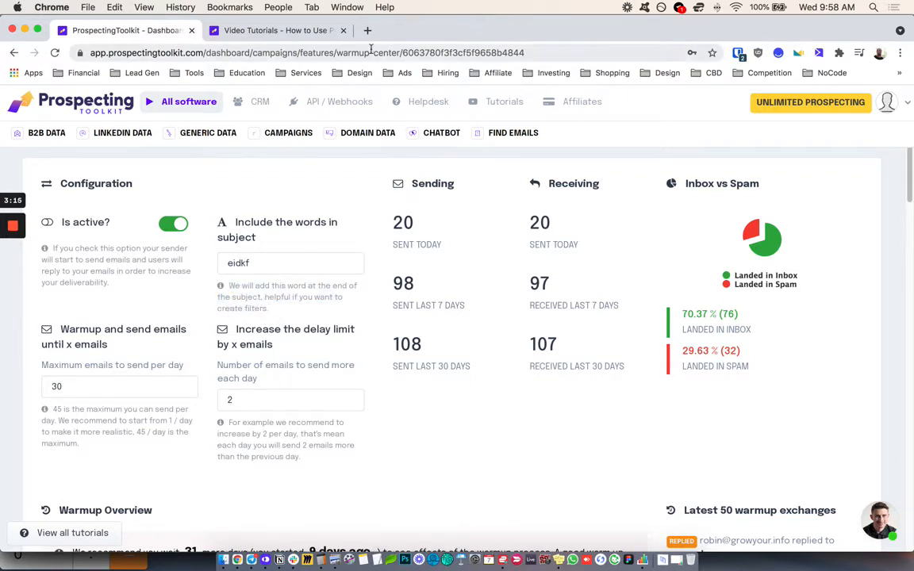
{"action": "mouse_move", "coordinate": [270, 284]}
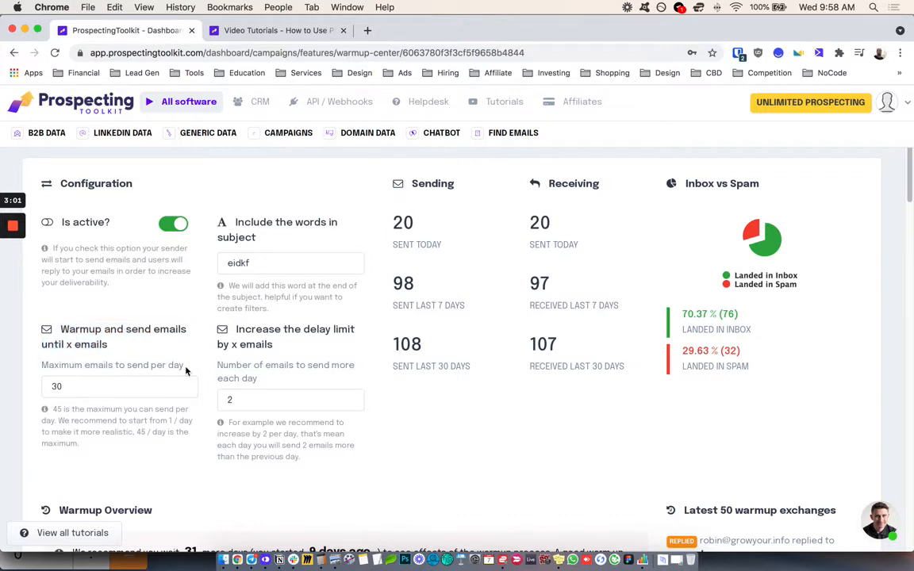
{"action": "left_click_drag", "start_coordinate": [119, 365], "coordinate": [184, 365]}
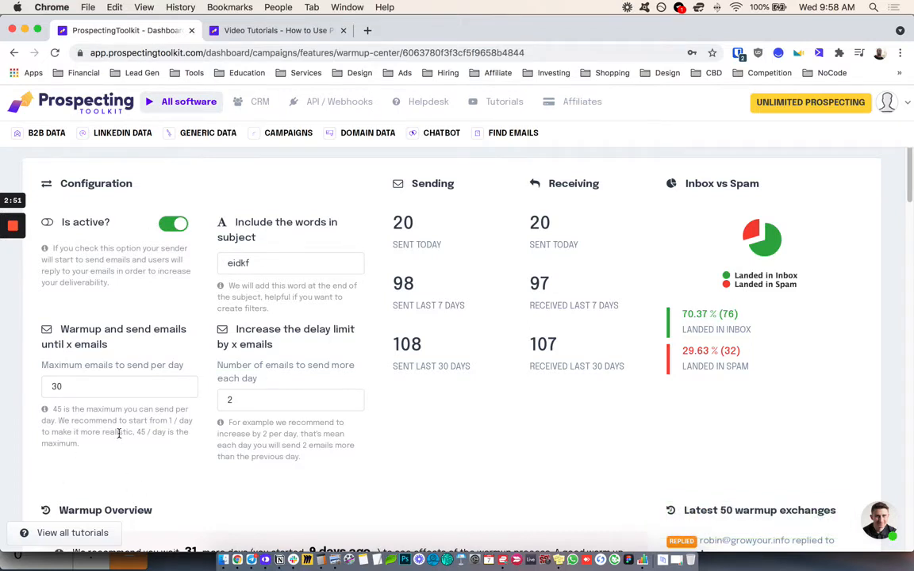
{"action": "mouse_move", "coordinate": [114, 423]}
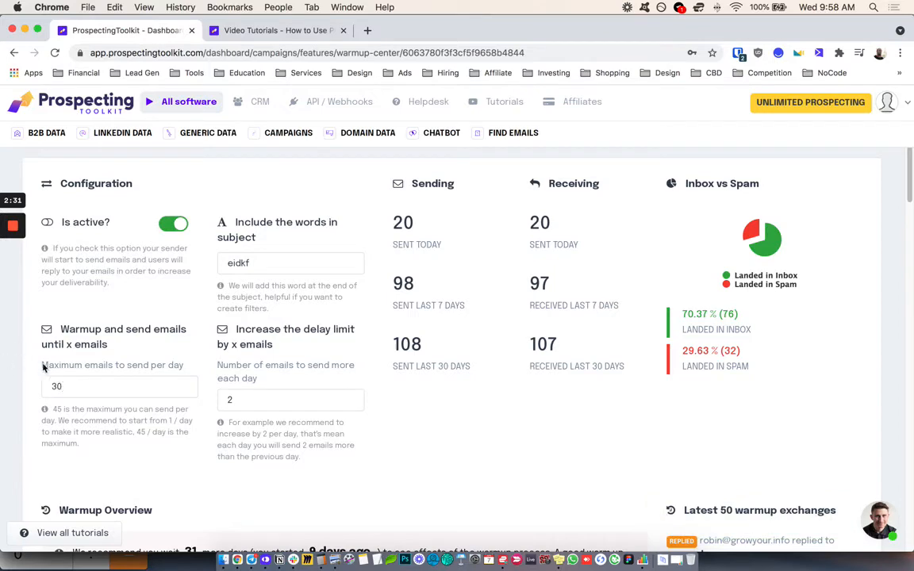
{"action": "mouse_move", "coordinate": [231, 434]}
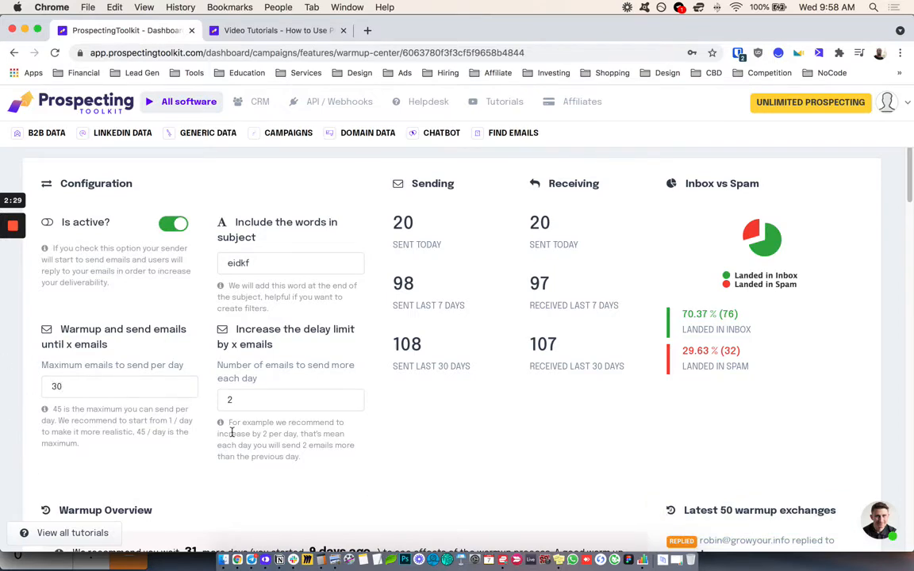
{"action": "scroll", "scroll_direction": "down", "scroll_amount": 3}
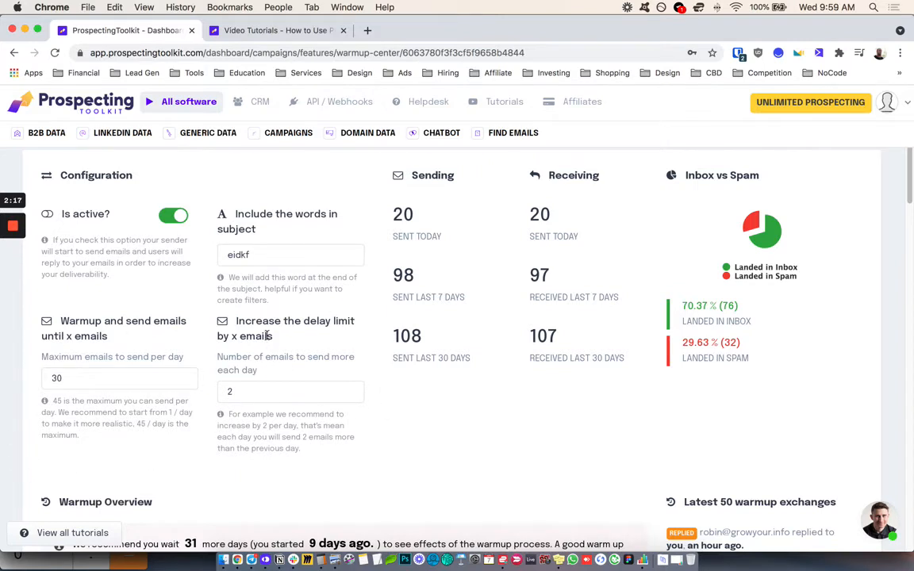
{"action": "left_click", "coordinate": [290, 392]}
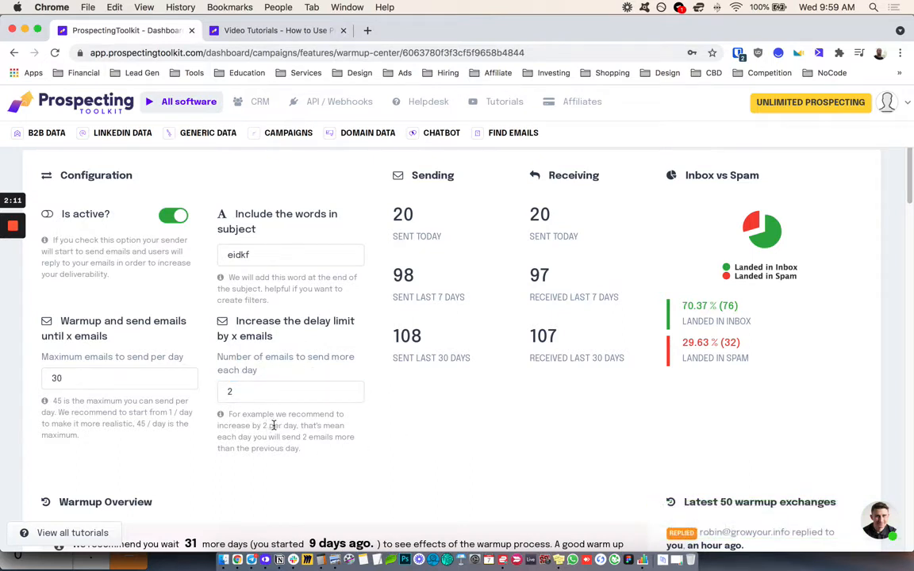
{"action": "mouse_move", "coordinate": [268, 425]}
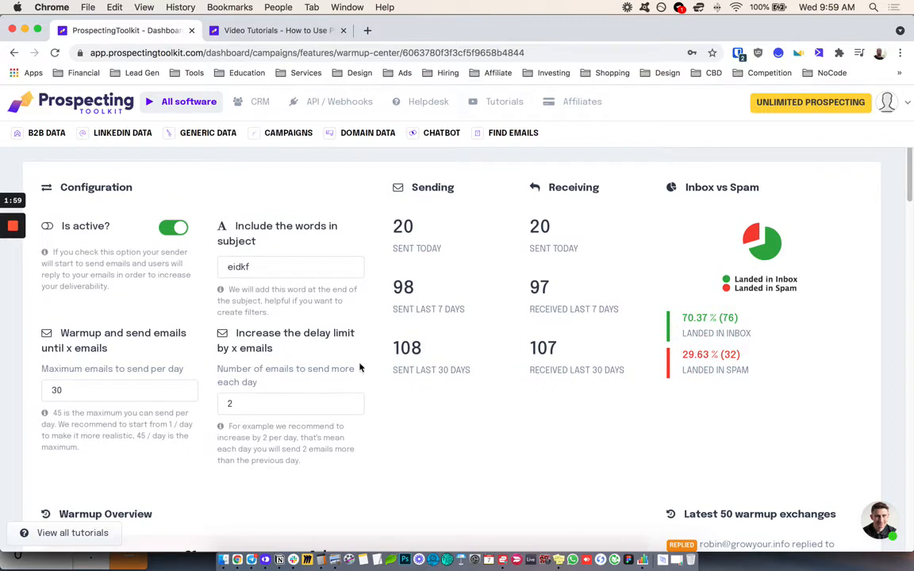
{"action": "mouse_move", "coordinate": [254, 440]}
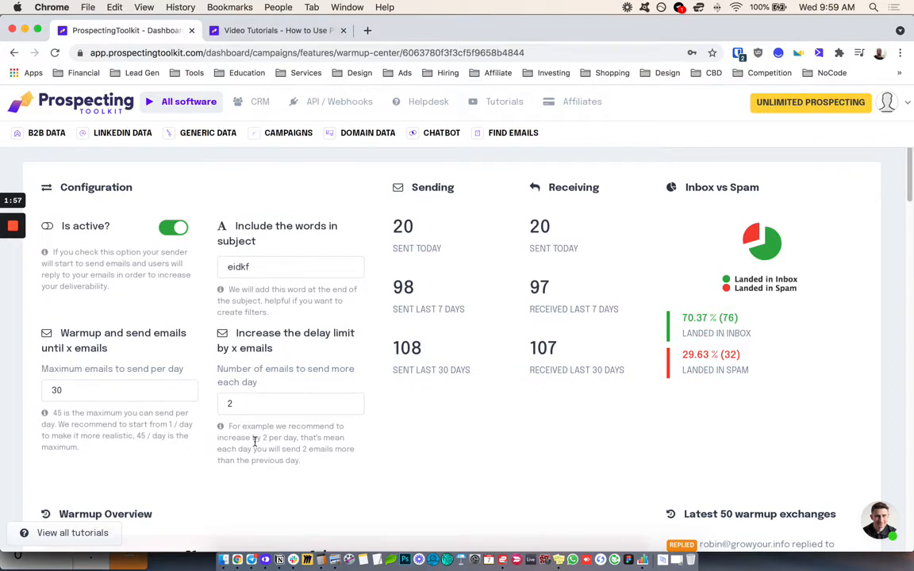
{"action": "mouse_move", "coordinate": [244, 498]}
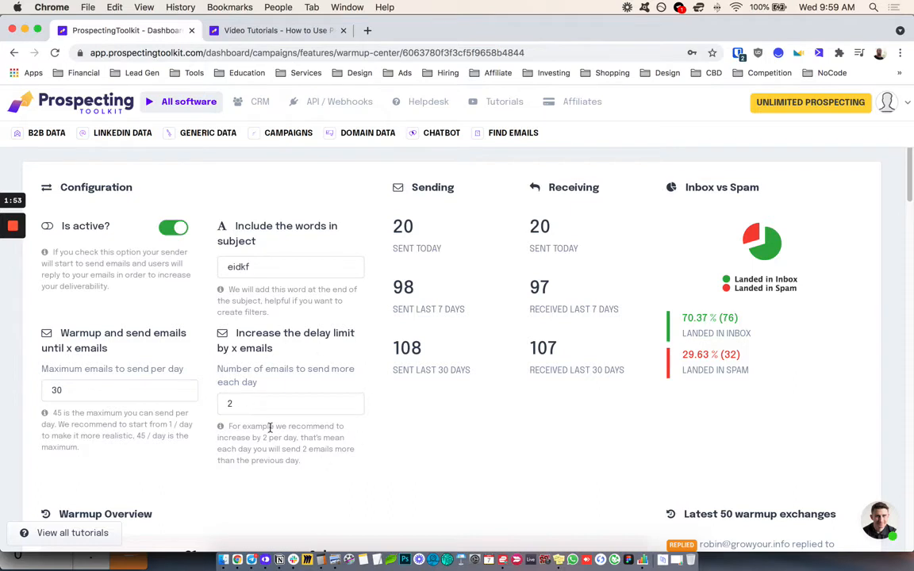
{"action": "mouse_move", "coordinate": [125, 337]}
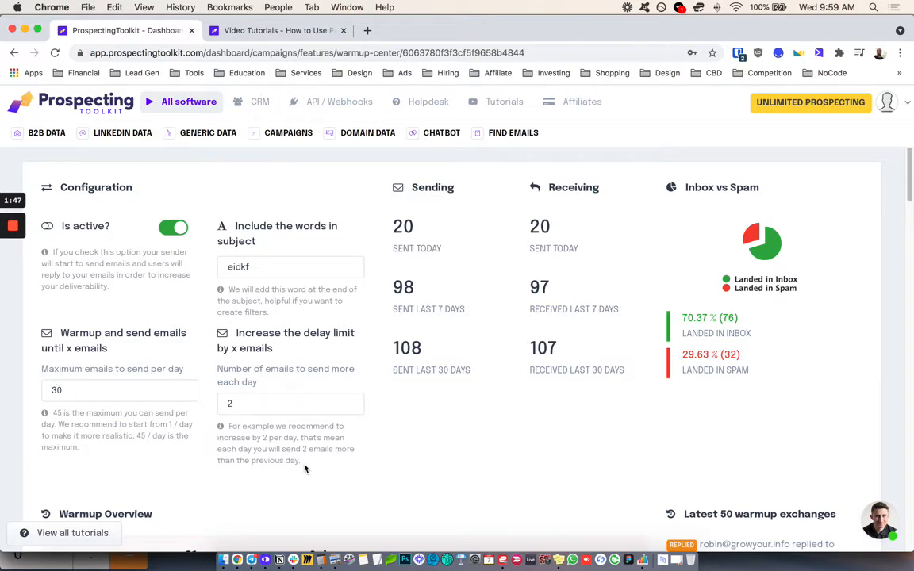
{"action": "mouse_move", "coordinate": [230, 369]}
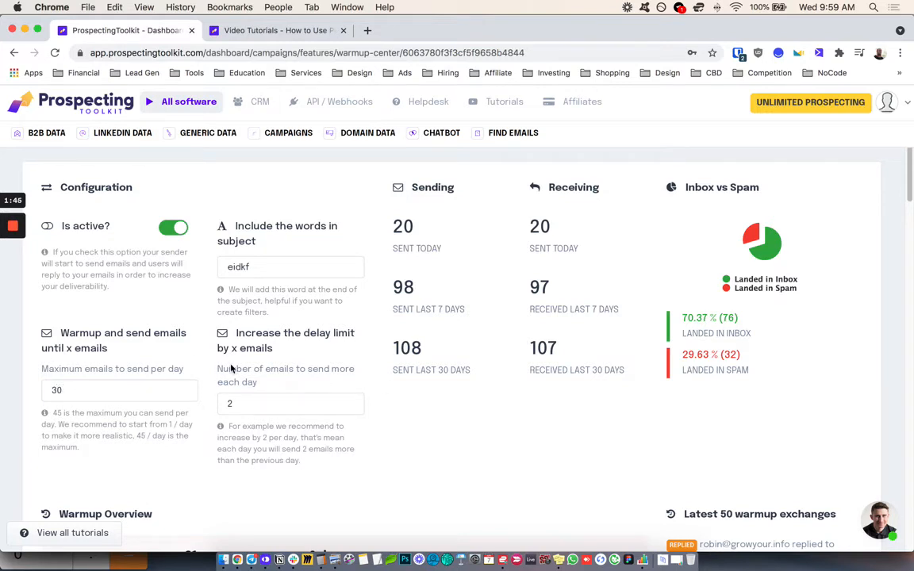
{"action": "mouse_move", "coordinate": [250, 420]}
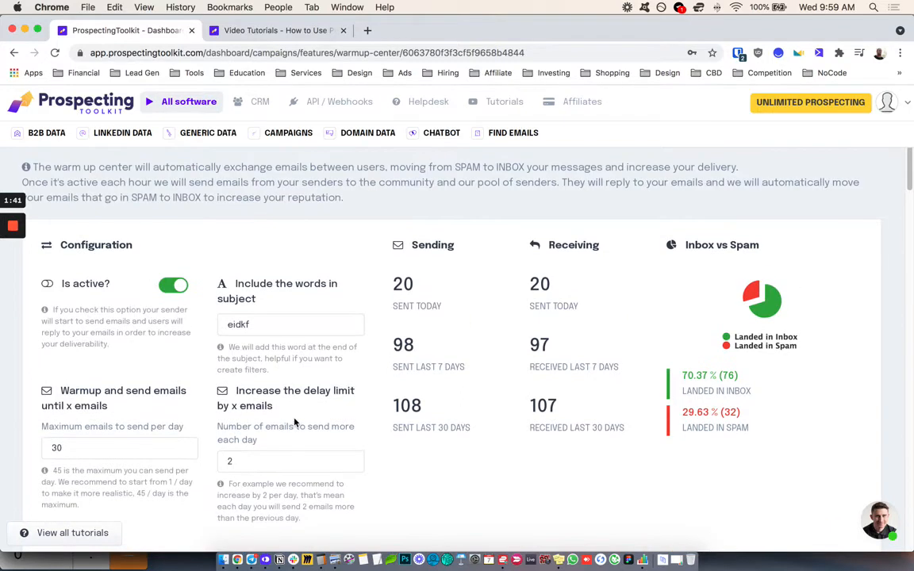
{"action": "mouse_move", "coordinate": [492, 392]}
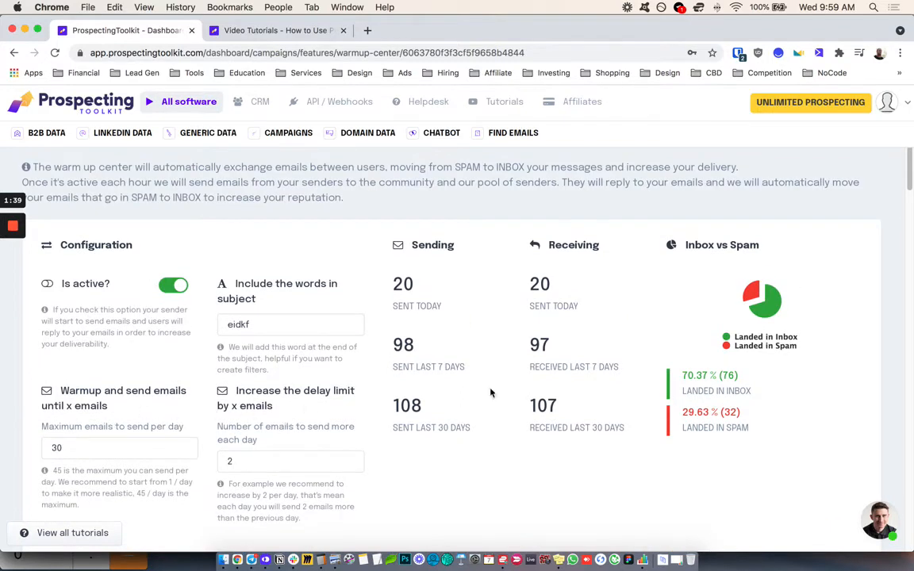
{"action": "mouse_move", "coordinate": [424, 420]}
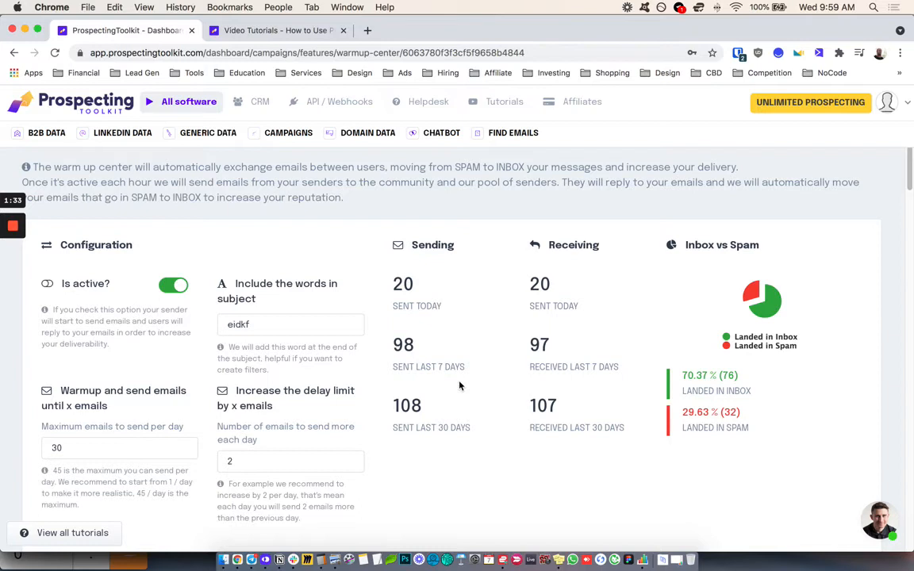
{"action": "mouse_move", "coordinate": [427, 418]}
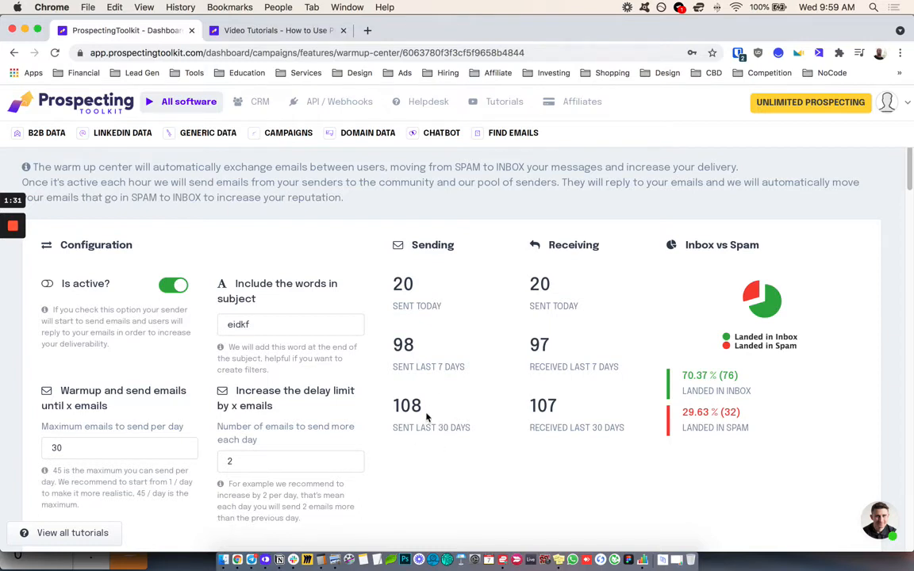
{"action": "mouse_move", "coordinate": [435, 382]}
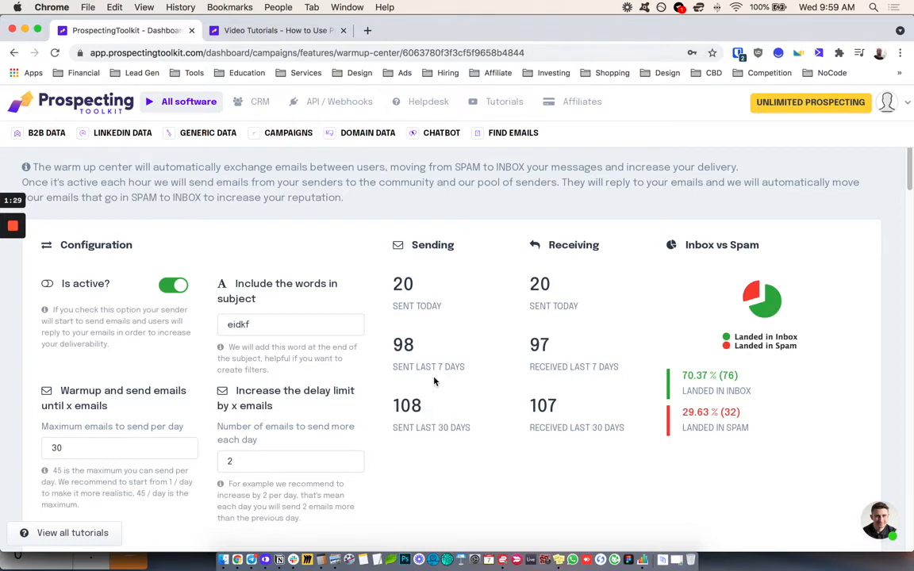
{"action": "mouse_move", "coordinate": [584, 267]}
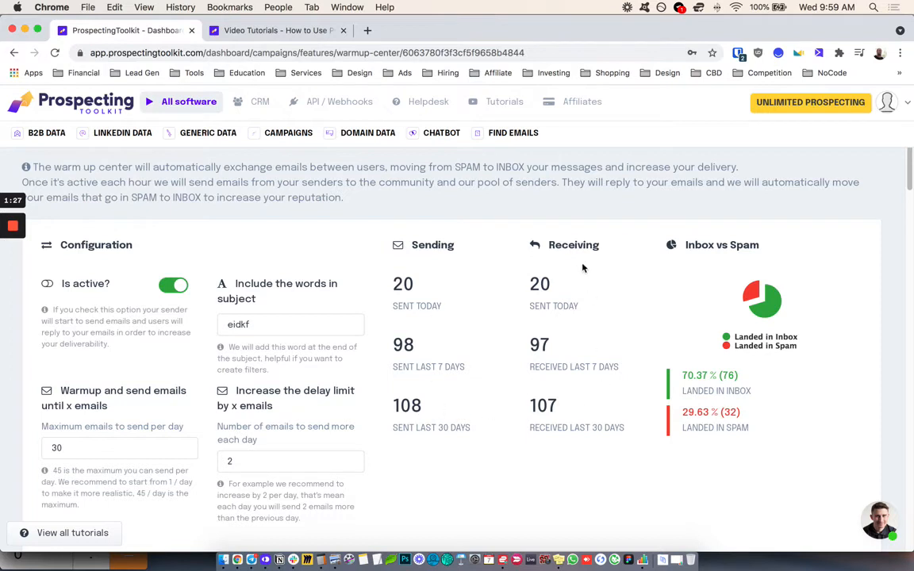
{"action": "mouse_move", "coordinate": [565, 398]}
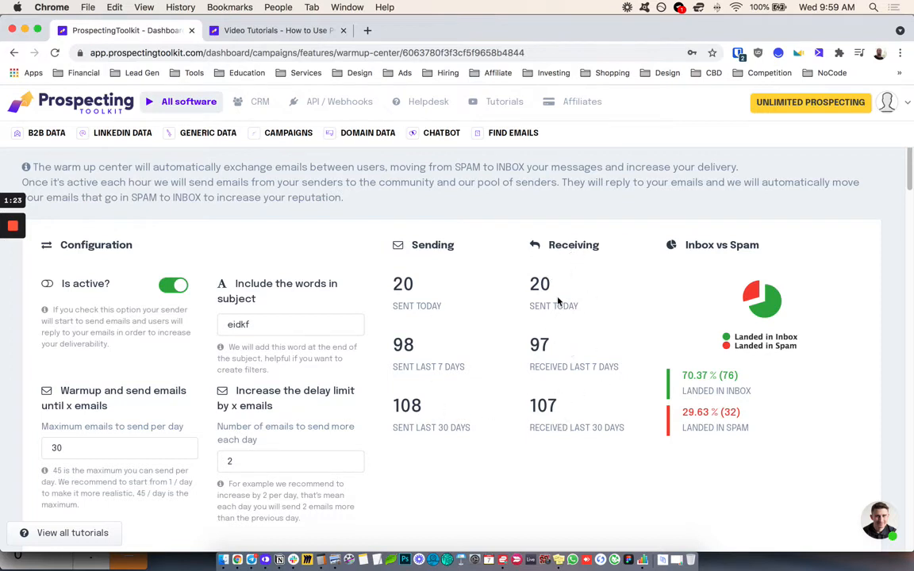
{"action": "mouse_move", "coordinate": [553, 298]}
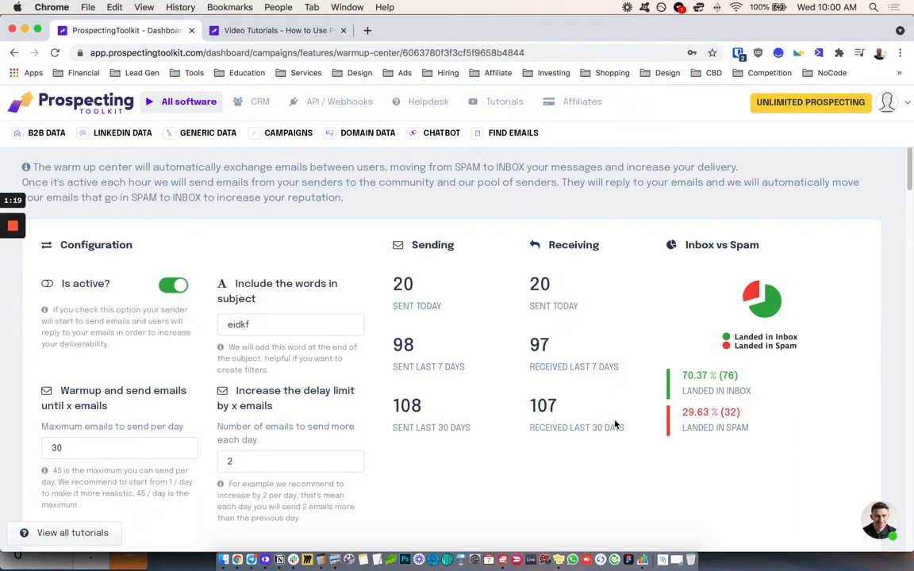
{"action": "mouse_move", "coordinate": [768, 304]}
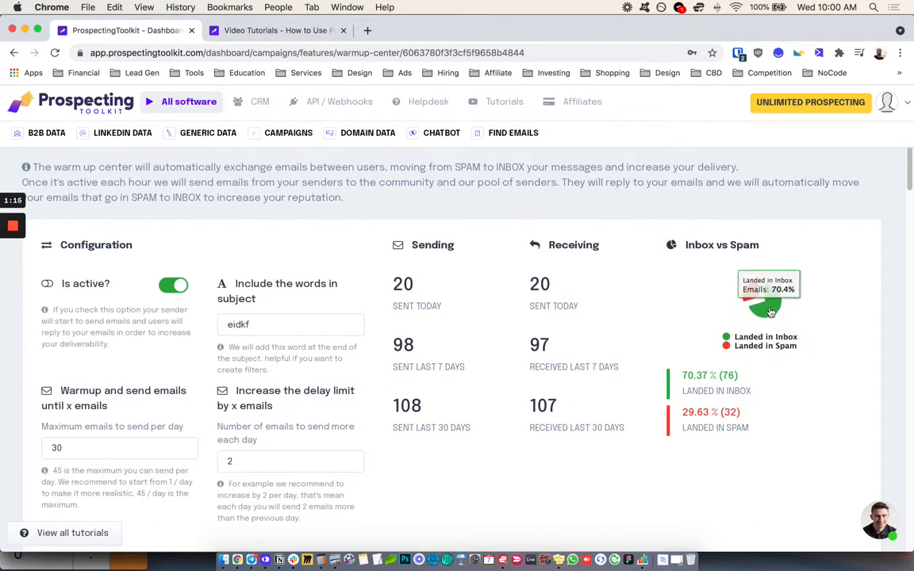
{"action": "mouse_move", "coordinate": [755, 287]}
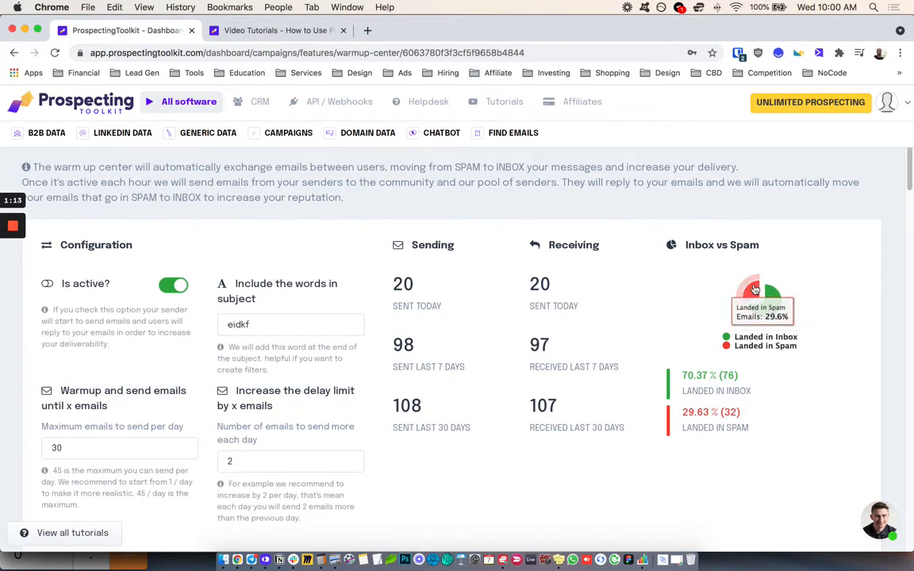
{"action": "mouse_move", "coordinate": [672, 284]}
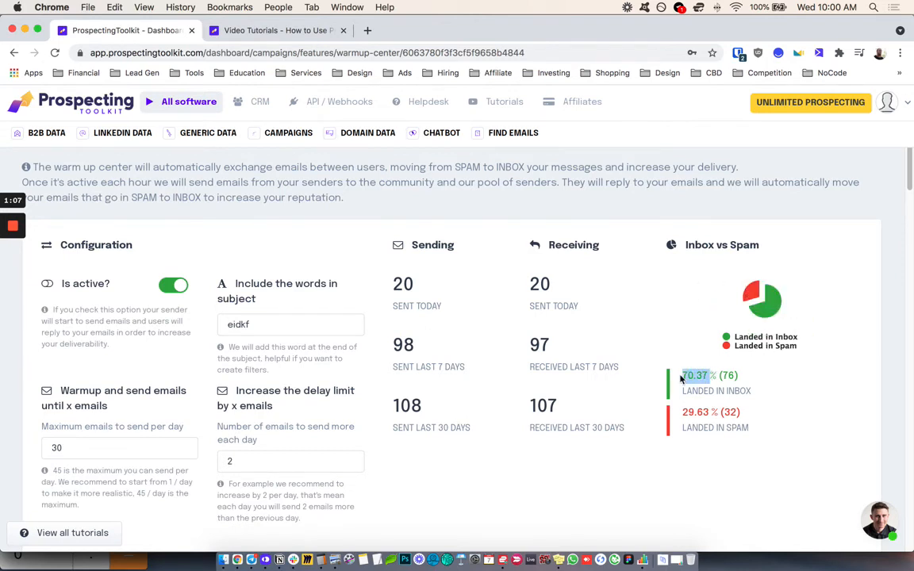
{"action": "mouse_move", "coordinate": [762, 298]}
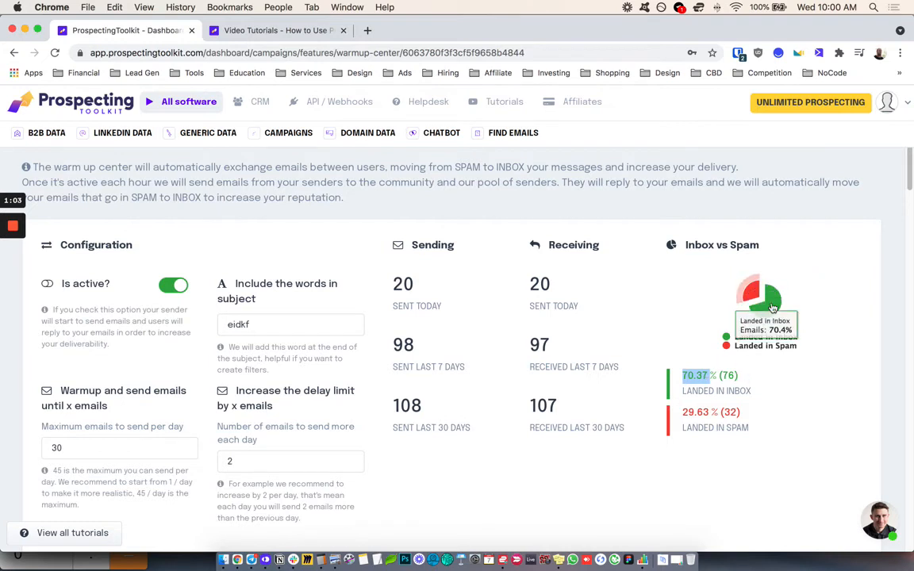
{"action": "mouse_move", "coordinate": [526, 399]}
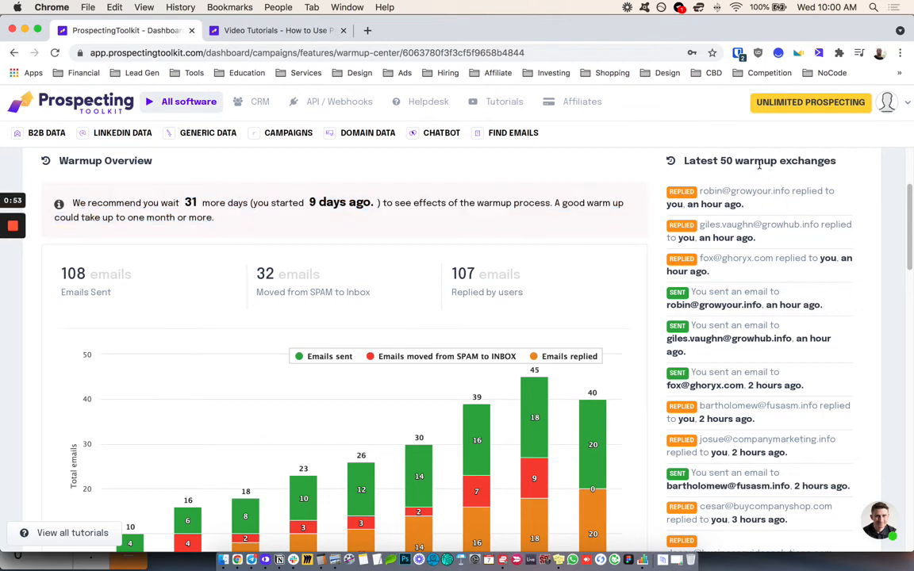
Scroll through the Warmup Overview chart and exchanges list, then return to the page top
{"action": "scroll", "scroll_direction": "down", "scroll_amount": 3}
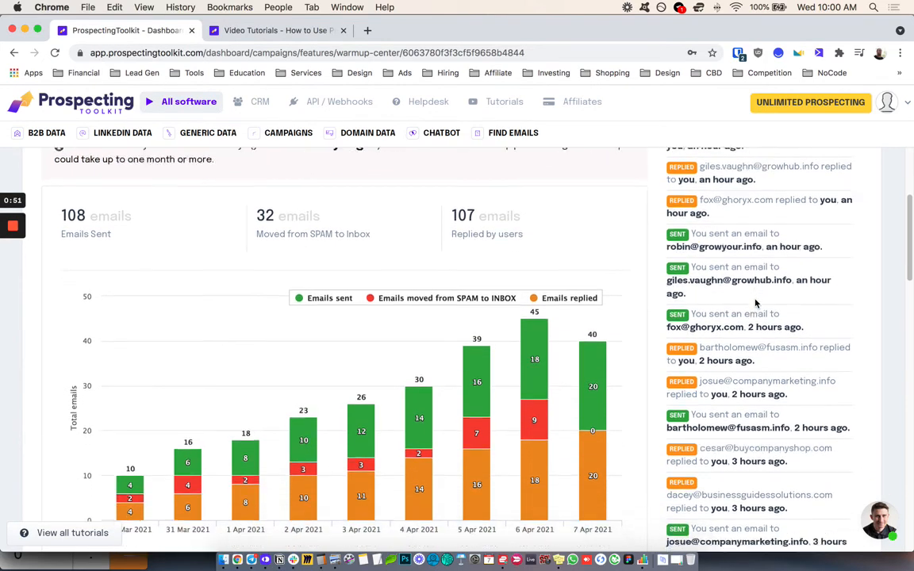
{"action": "scroll", "scroll_direction": "down", "scroll_amount": 3}
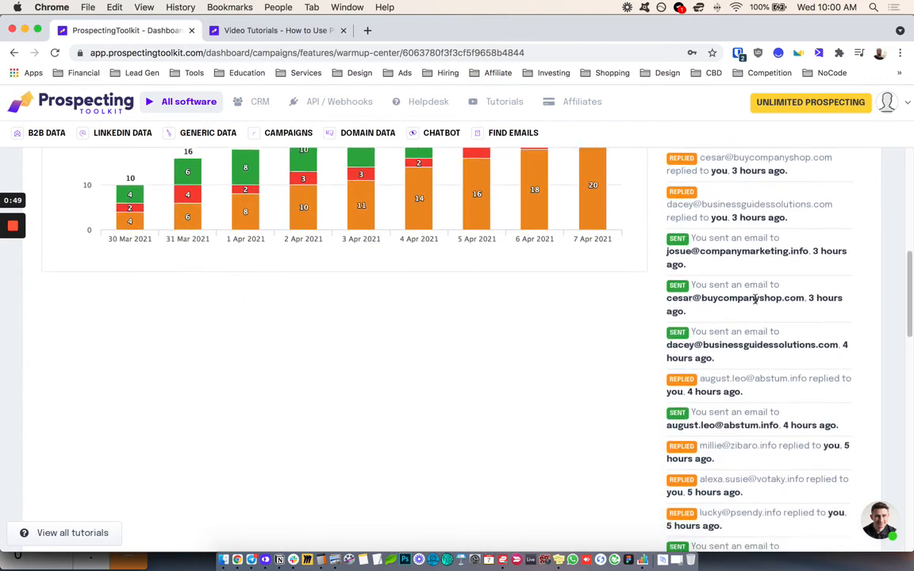
{"action": "scroll", "scroll_direction": "down", "scroll_amount": 3}
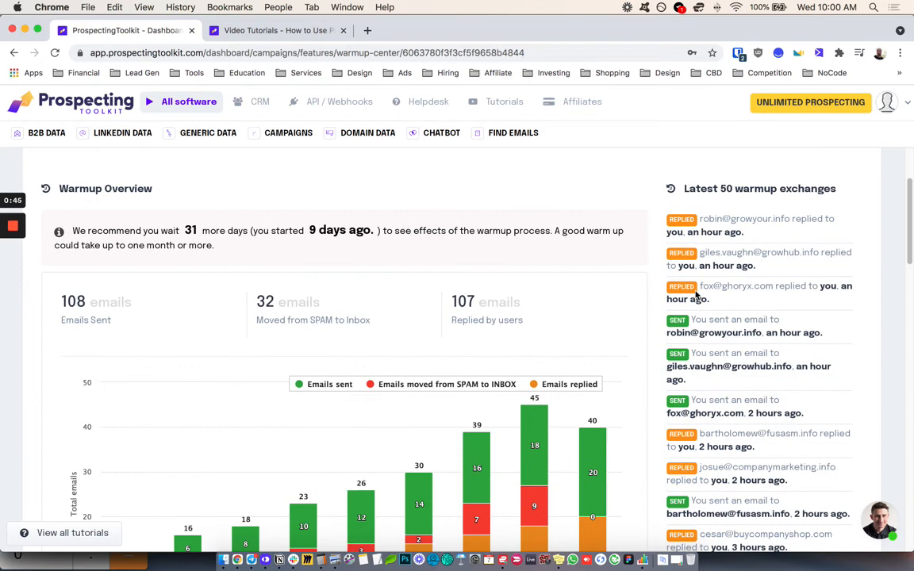
{"action": "scroll", "scroll_direction": "down", "scroll_amount": 3}
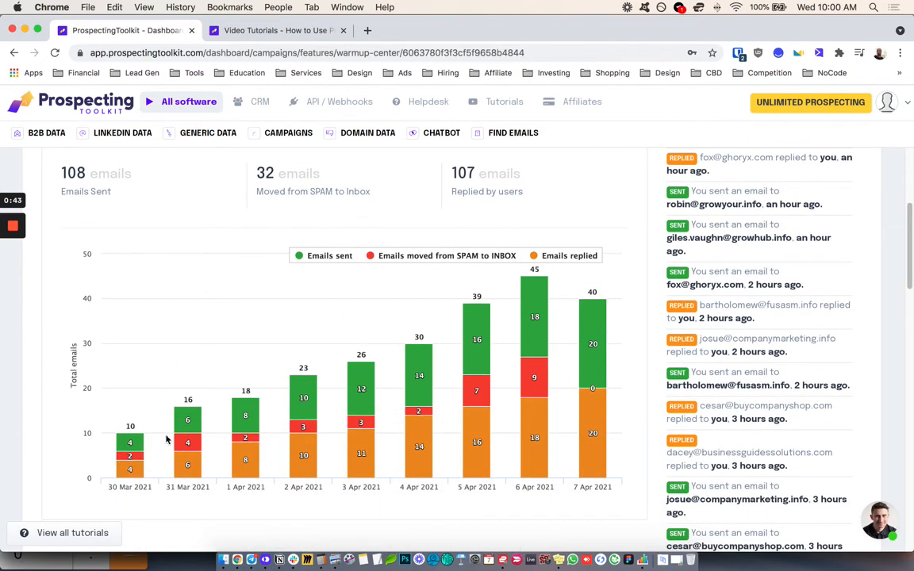
{"action": "mouse_move", "coordinate": [130, 467]}
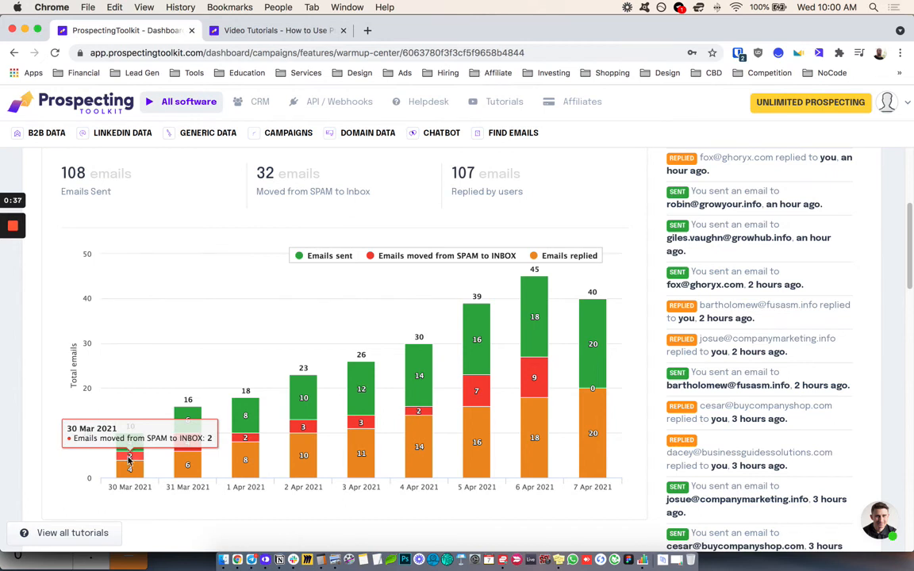
{"action": "mouse_move", "coordinate": [135, 443]}
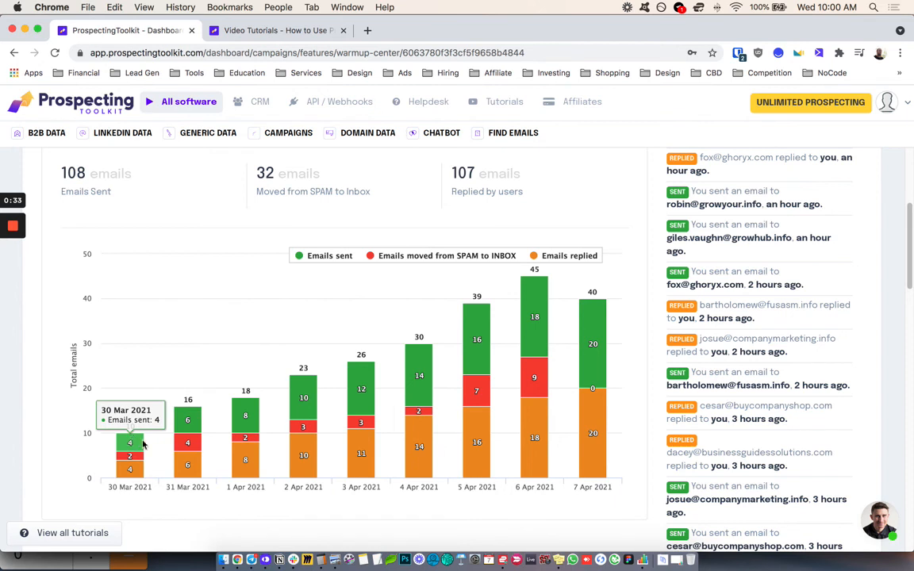
{"action": "mouse_move", "coordinate": [588, 426]}
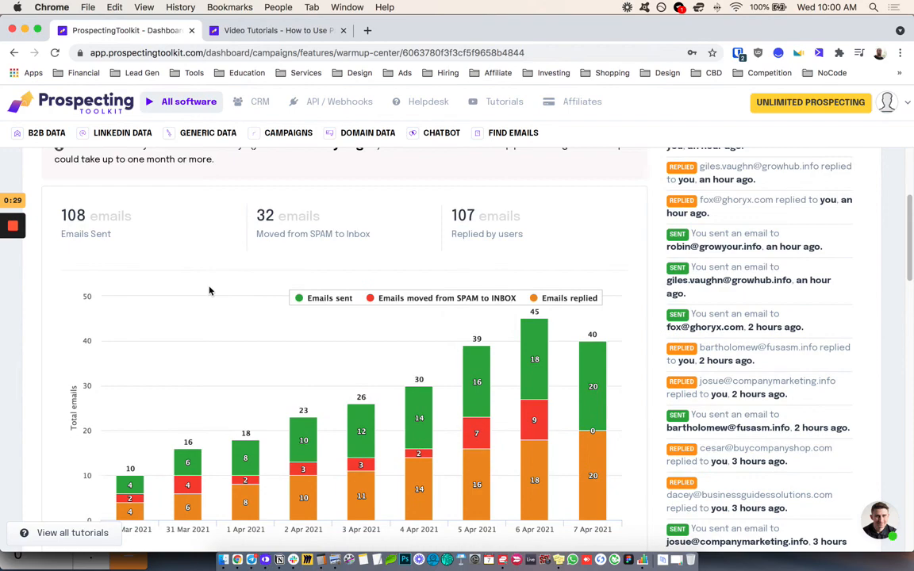
{"action": "mouse_move", "coordinate": [534, 422]}
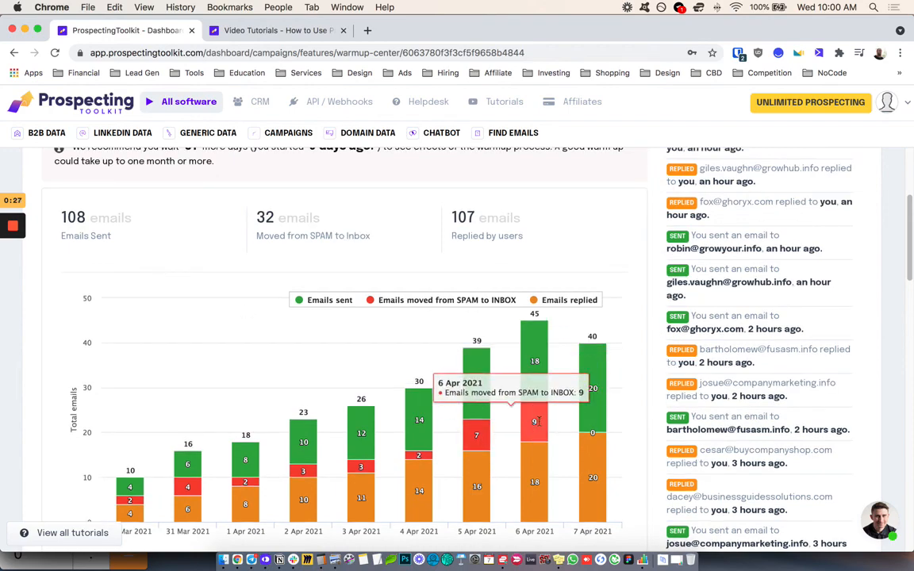
{"action": "scroll", "scroll_direction": "down", "scroll_amount": 3}
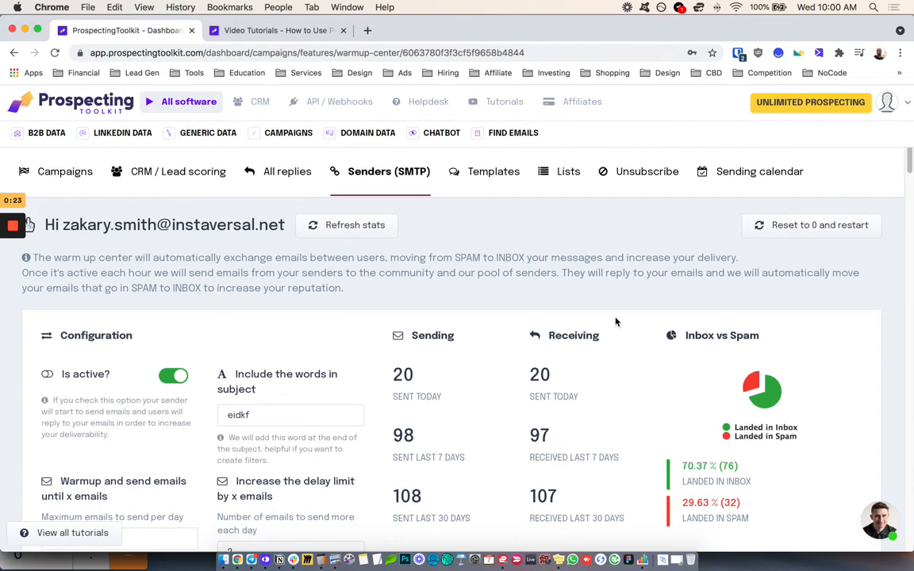
{"action": "mouse_move", "coordinate": [209, 252]}
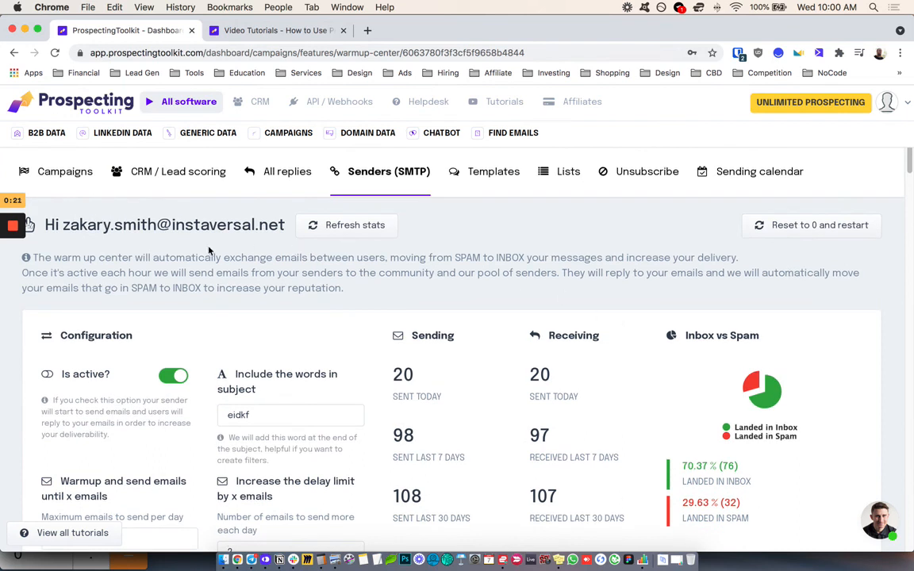